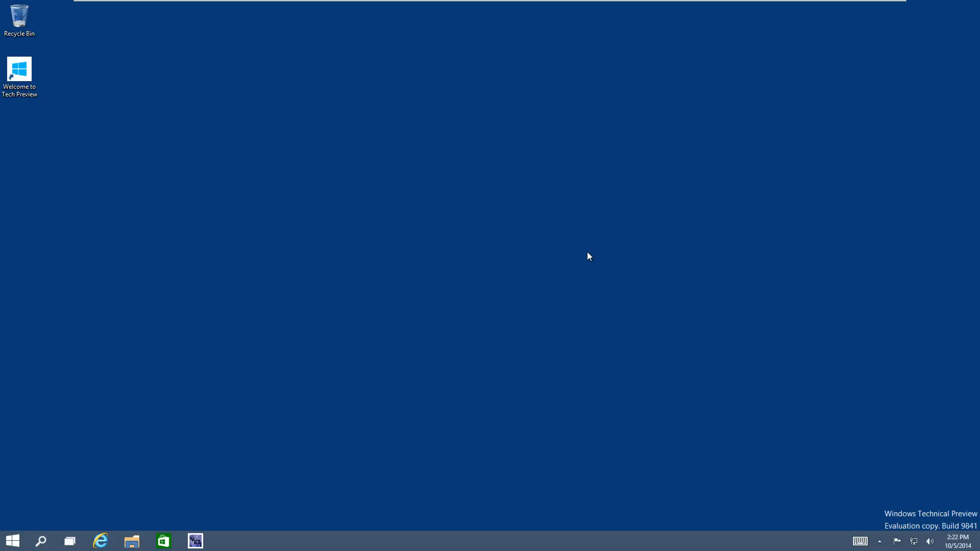
{"action": "mouse_move", "coordinate": [132, 541]}
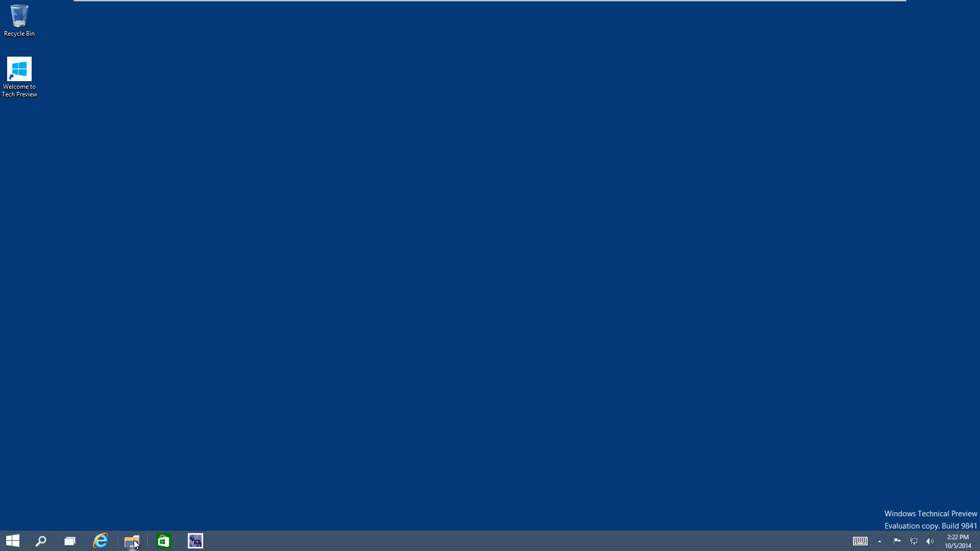
Step: Open a File Explorer Home window from the taskbar over the desktop
{"action": "left_click", "coordinate": [132, 541]}
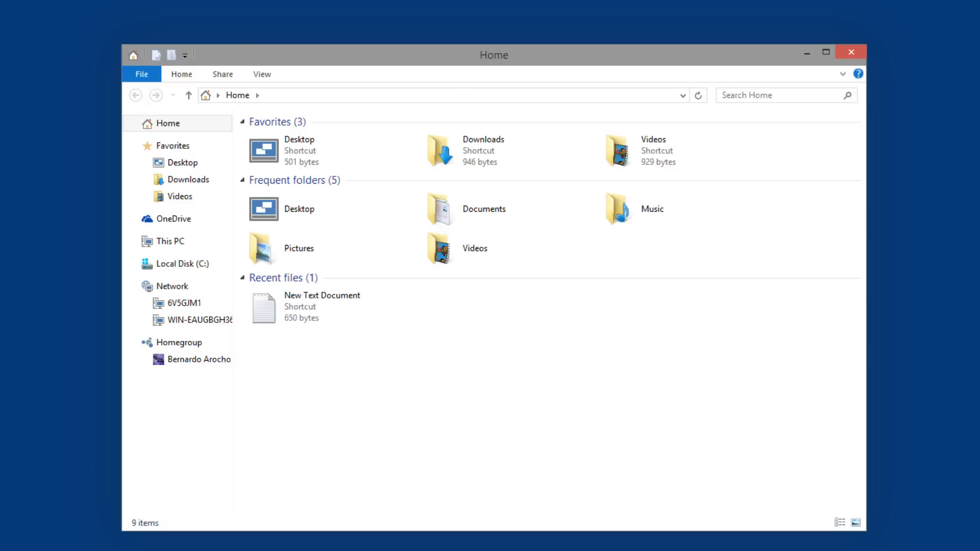
{"action": "mouse_move", "coordinate": [627, 378]}
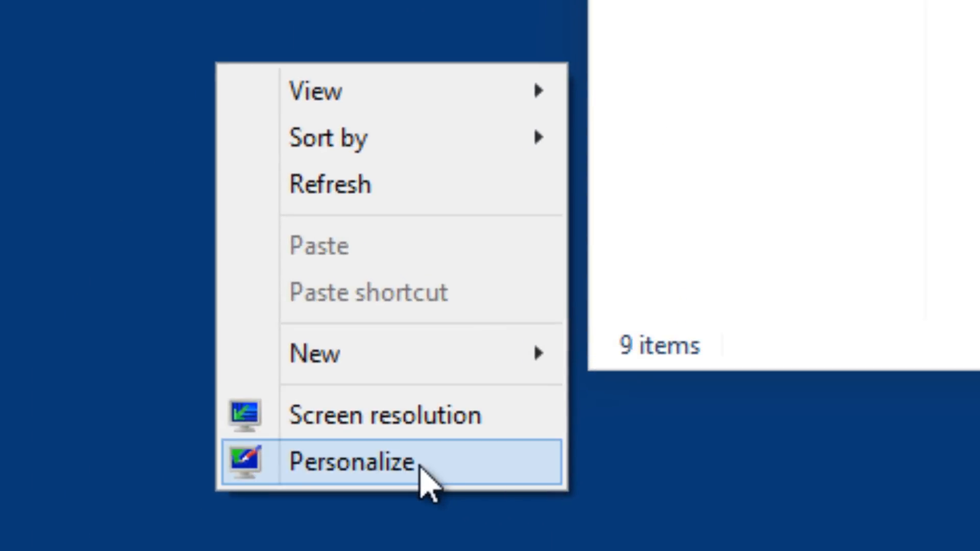
Step: Open the Personalization control panel from the desktop's Personalize menu entry
{"action": "left_click", "coordinate": [352, 461]}
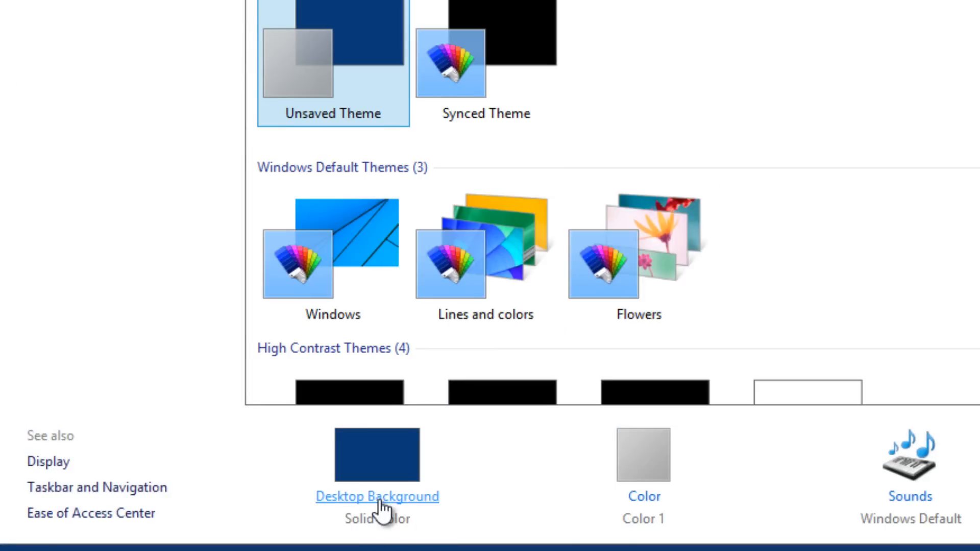
{"action": "left_click", "coordinate": [377, 496]}
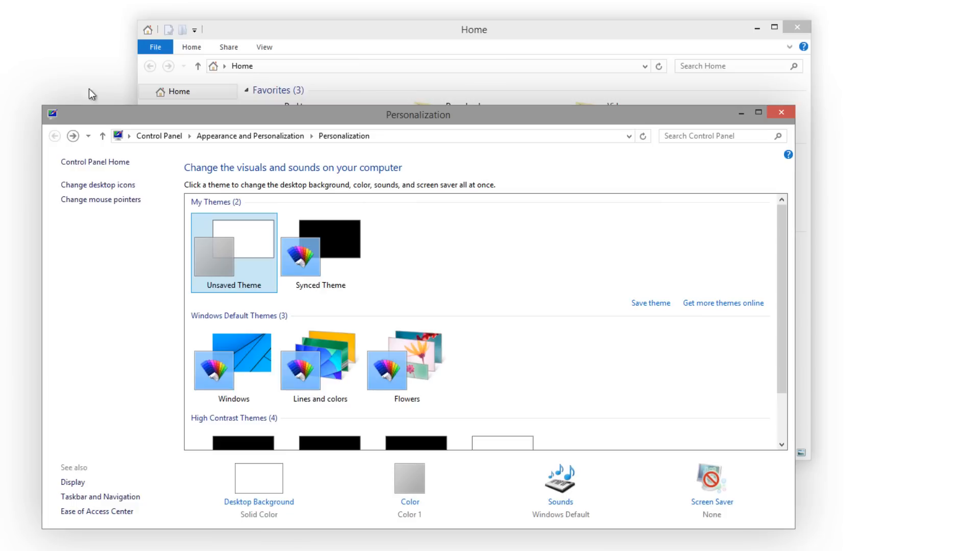
{"action": "mouse_move", "coordinate": [130, 101]}
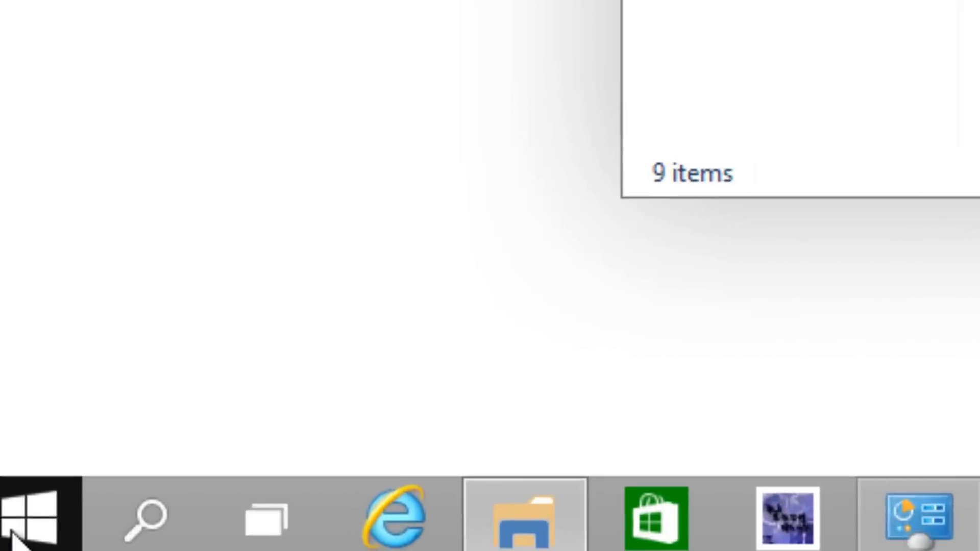
Step: Open System and go to Advanced system settings to reach System Properties' Advanced page
{"action": "left_click", "coordinate": [524, 519]}
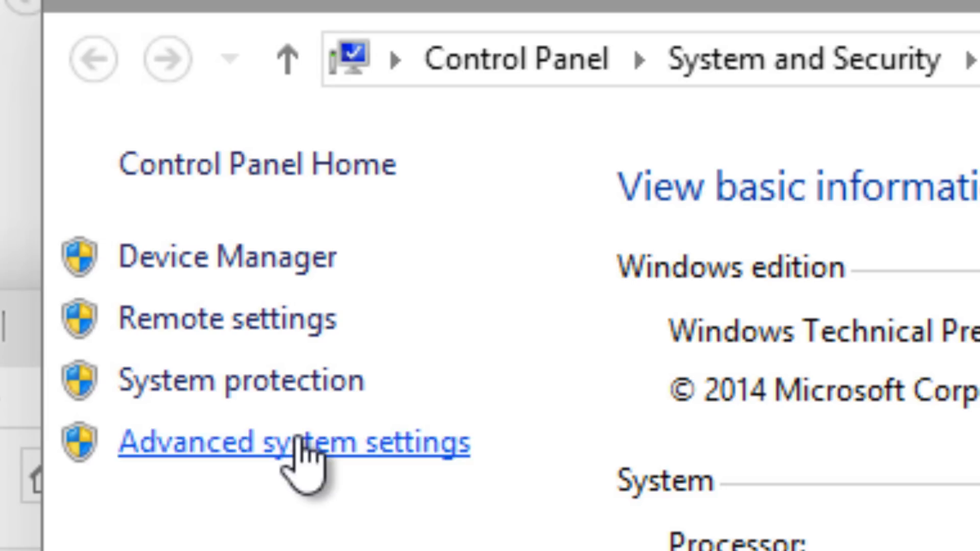
{"action": "left_click", "coordinate": [294, 444]}
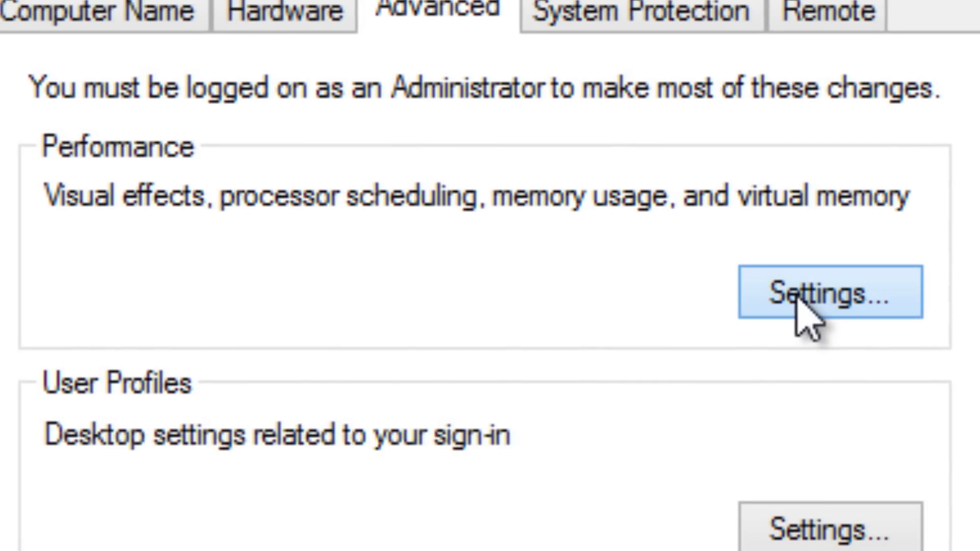
Step: In Performance Options Visual Effects, uncheck 'Show shadows under windows' and apply
{"action": "left_click", "coordinate": [831, 303]}
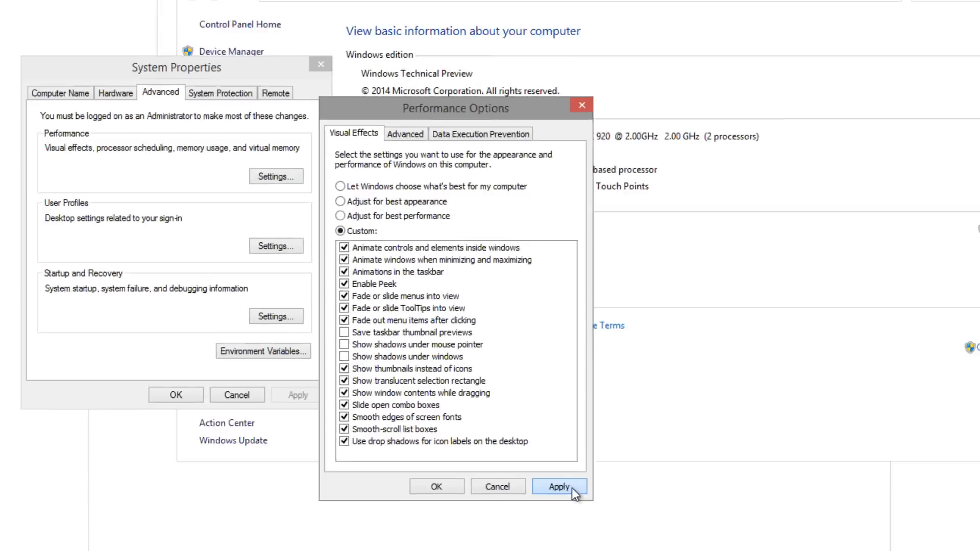
{"action": "left_click", "coordinate": [558, 487]}
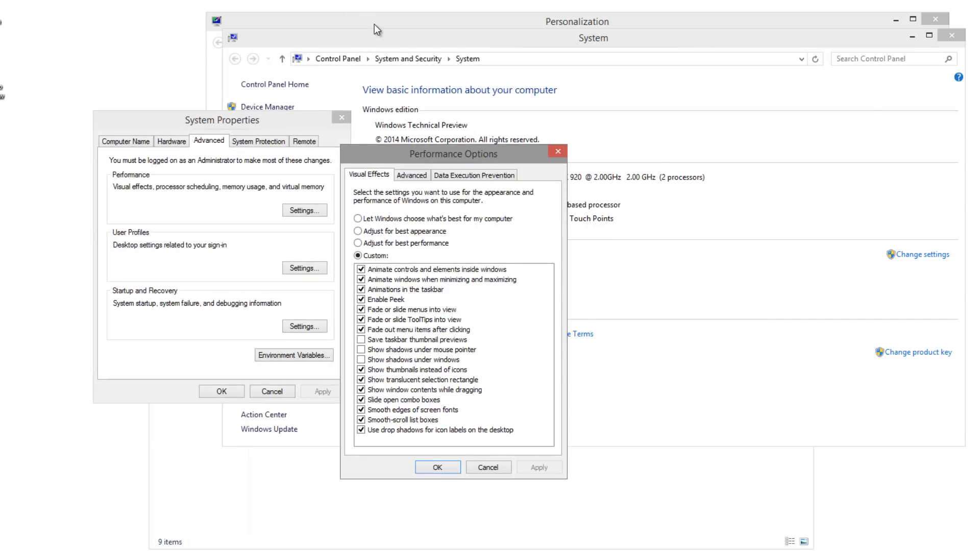